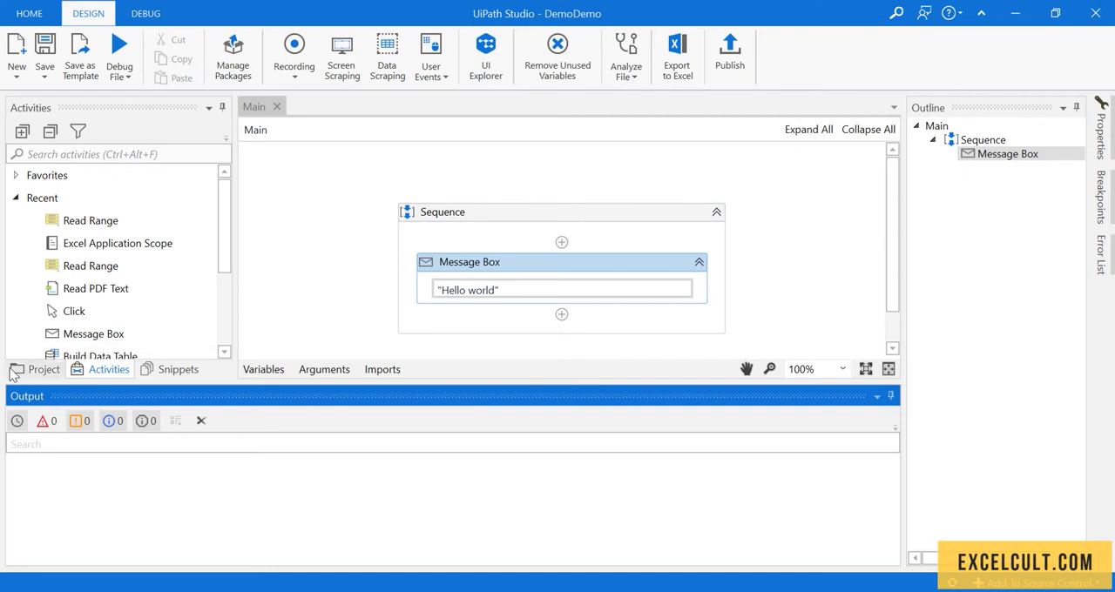
pyautogui.moveTo(762, 478)
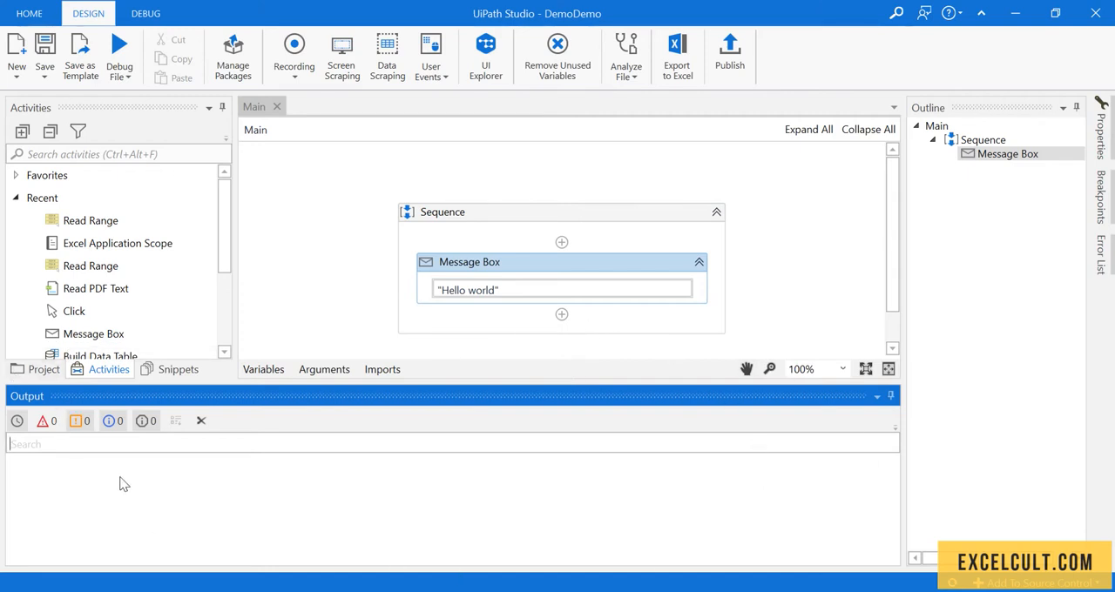
pyautogui.moveTo(526, 272)
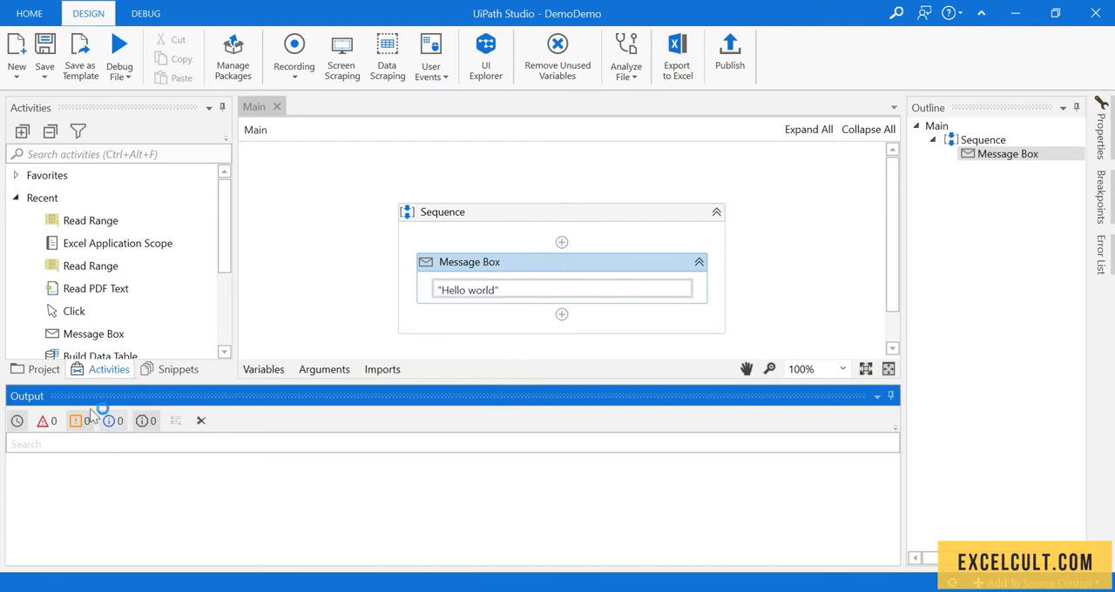
pyautogui.moveTo(193, 138)
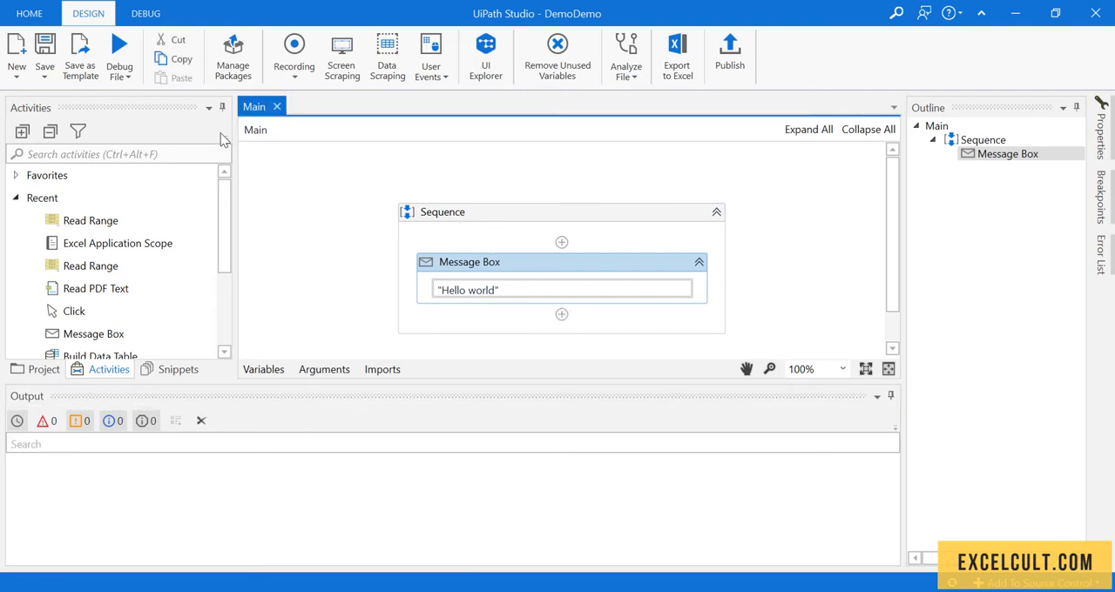
# Run the whole DemoDemo project from the Debug File choices.
pyautogui.click(118, 49)
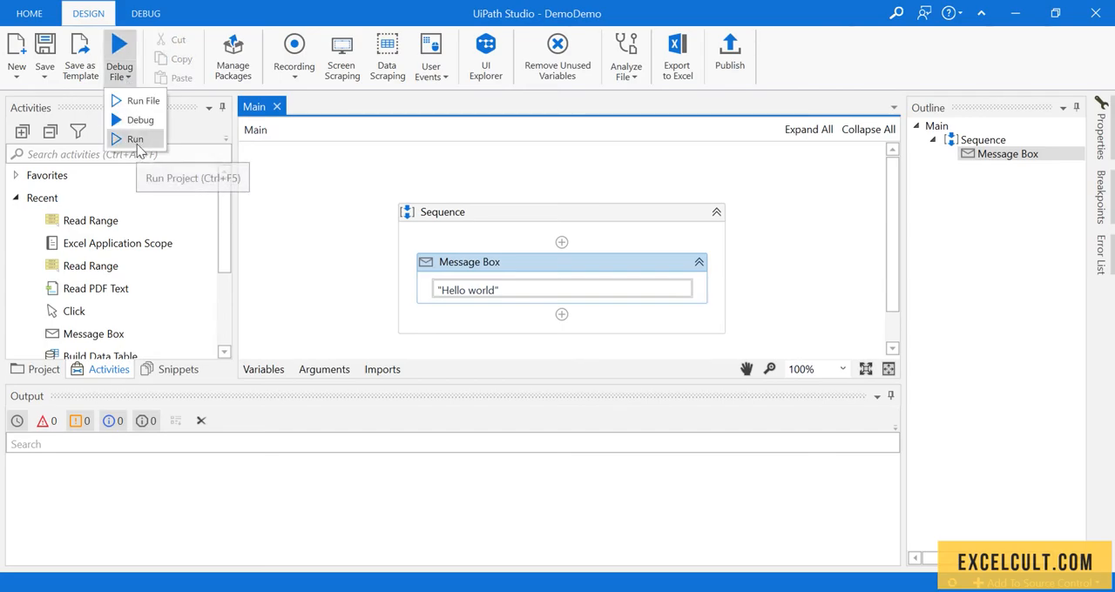
pyautogui.click(136, 140)
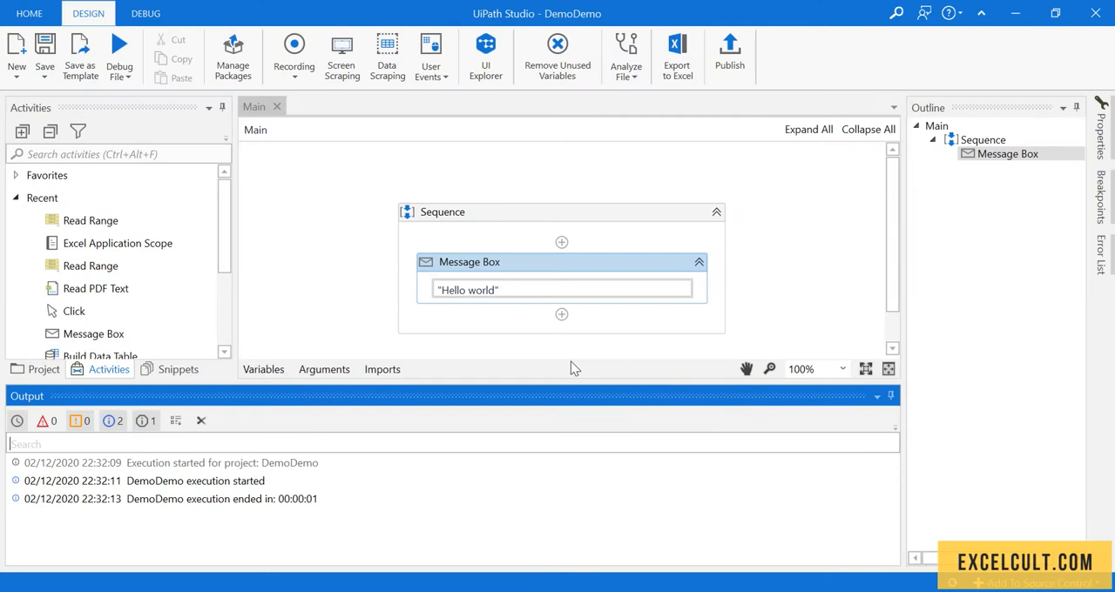
pyautogui.moveTo(66, 475)
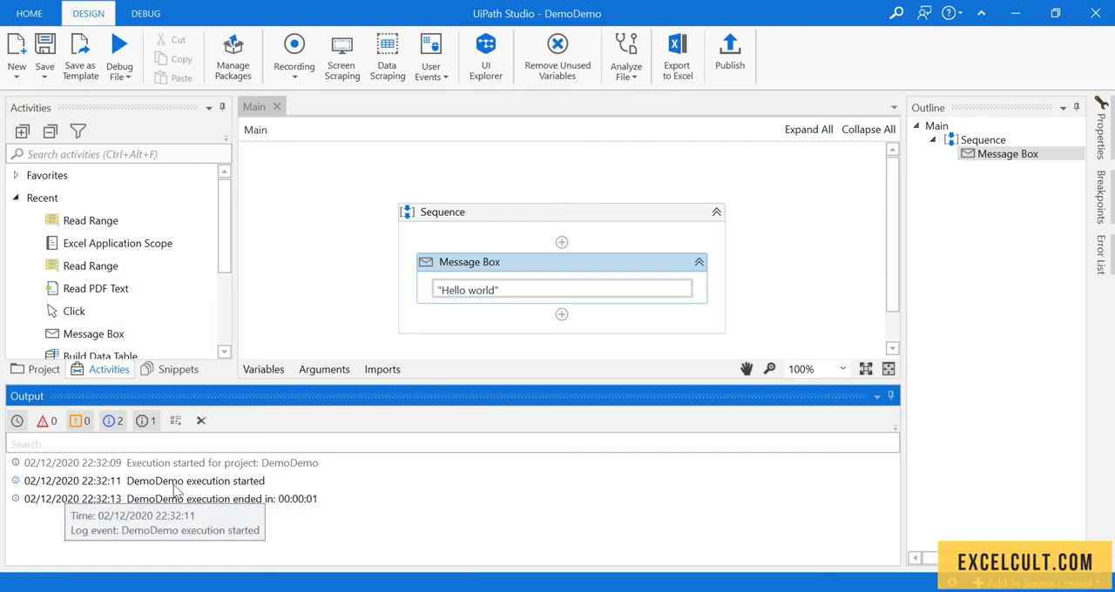
pyautogui.moveTo(154, 493)
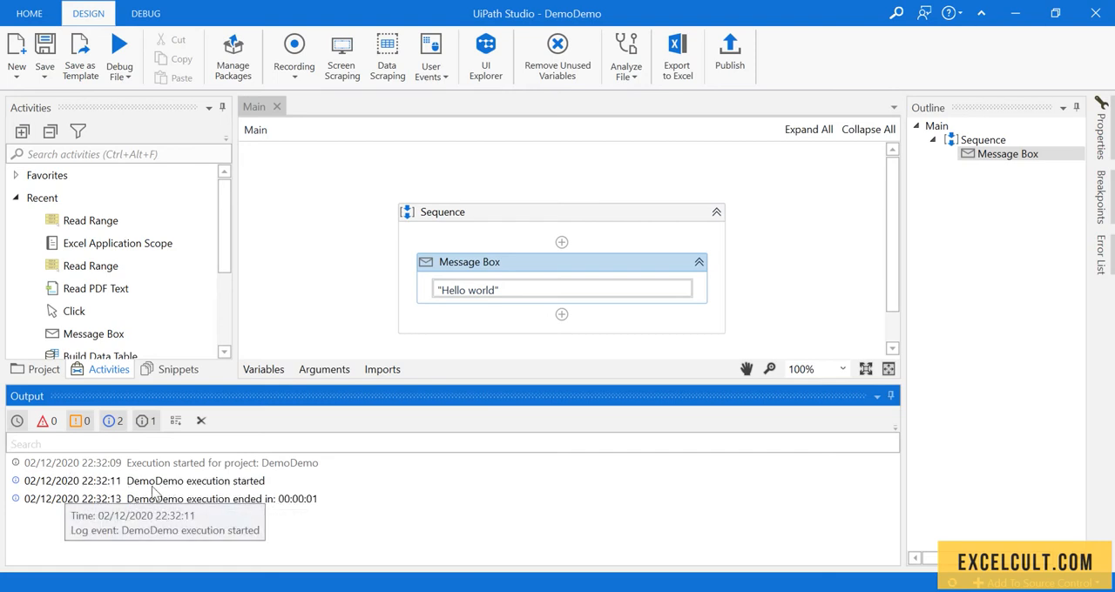
pyautogui.moveTo(159, 491)
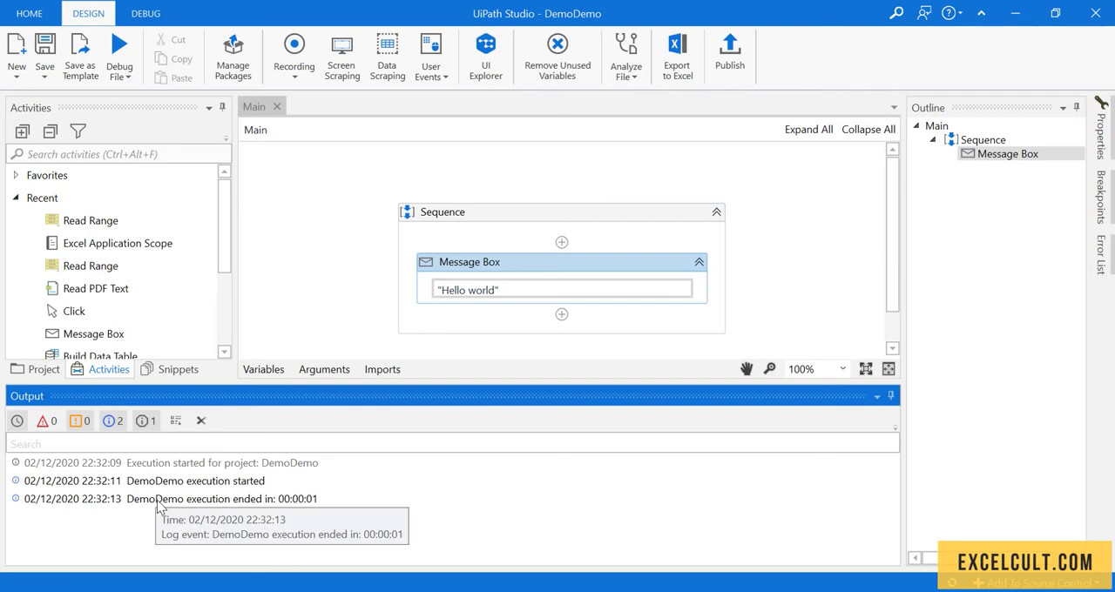
pyautogui.moveTo(288, 508)
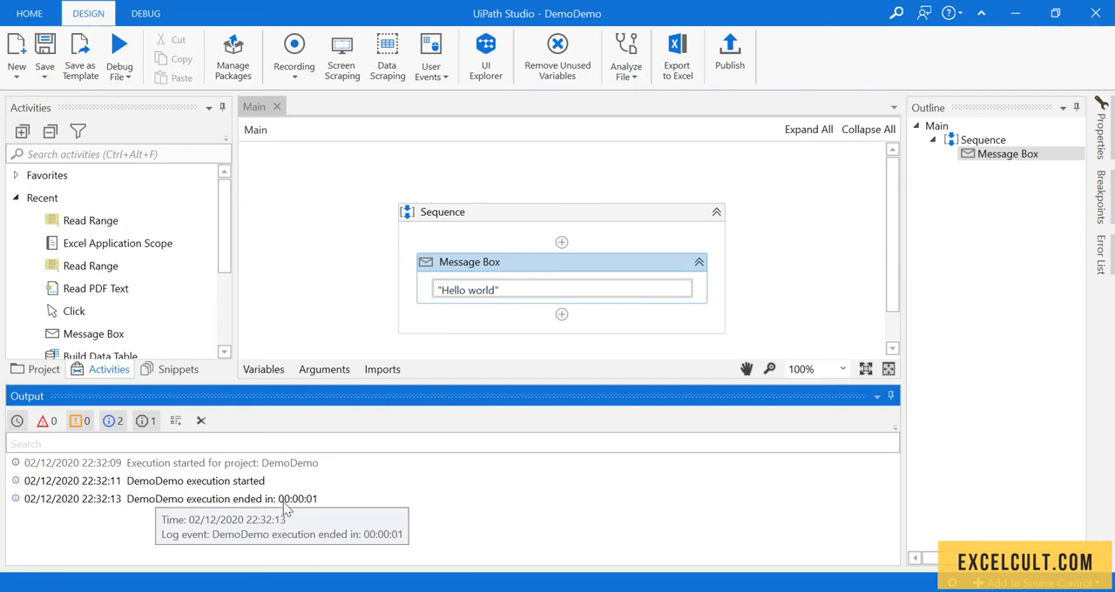
pyautogui.moveTo(275, 495)
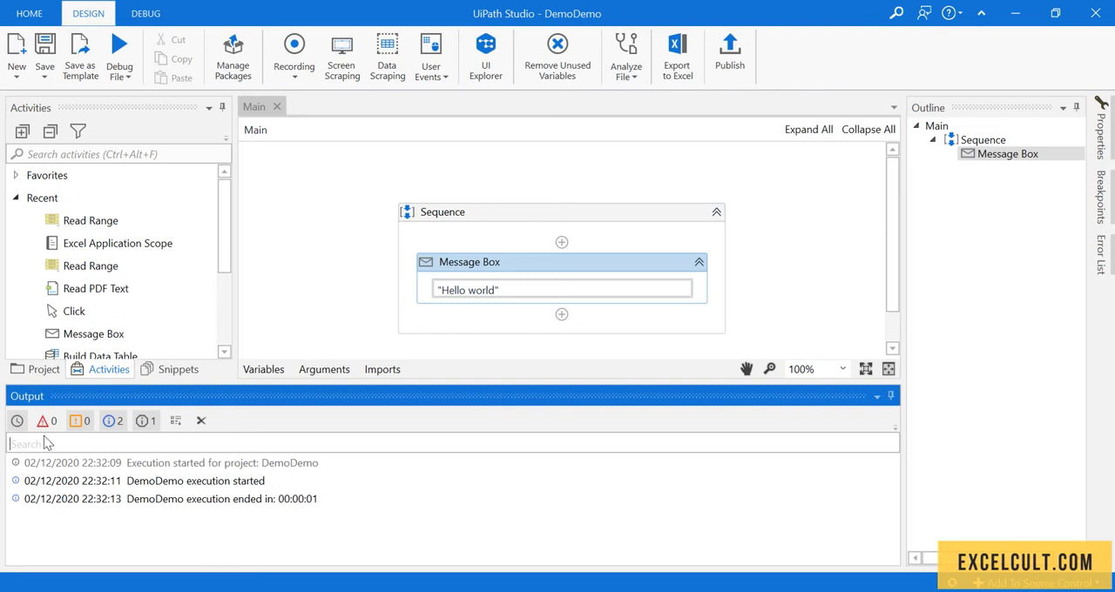
pyautogui.moveTo(18, 421)
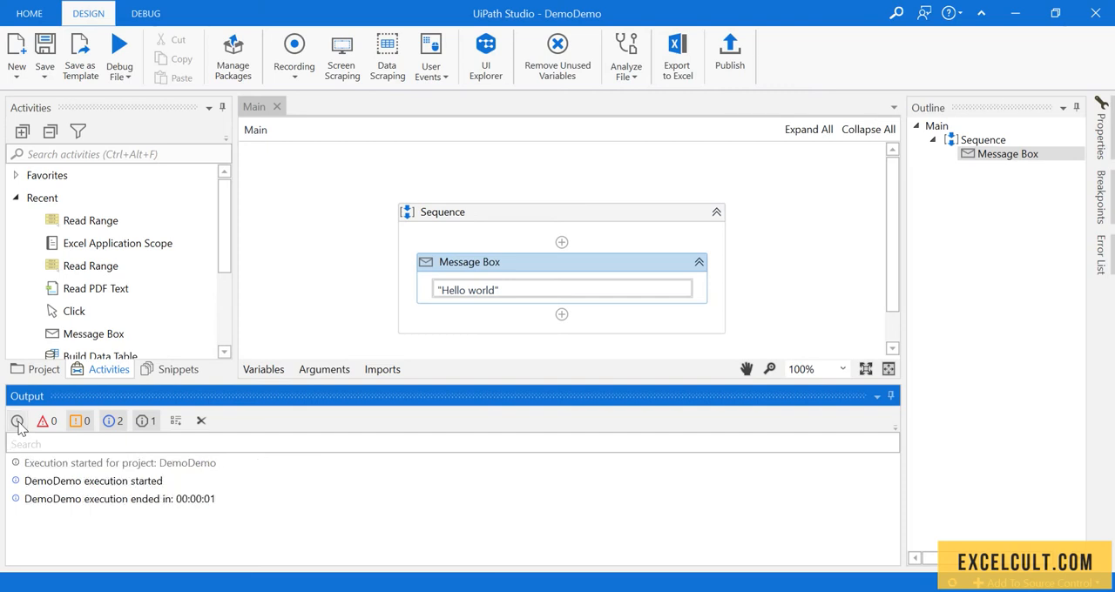
pyautogui.click(18, 421)
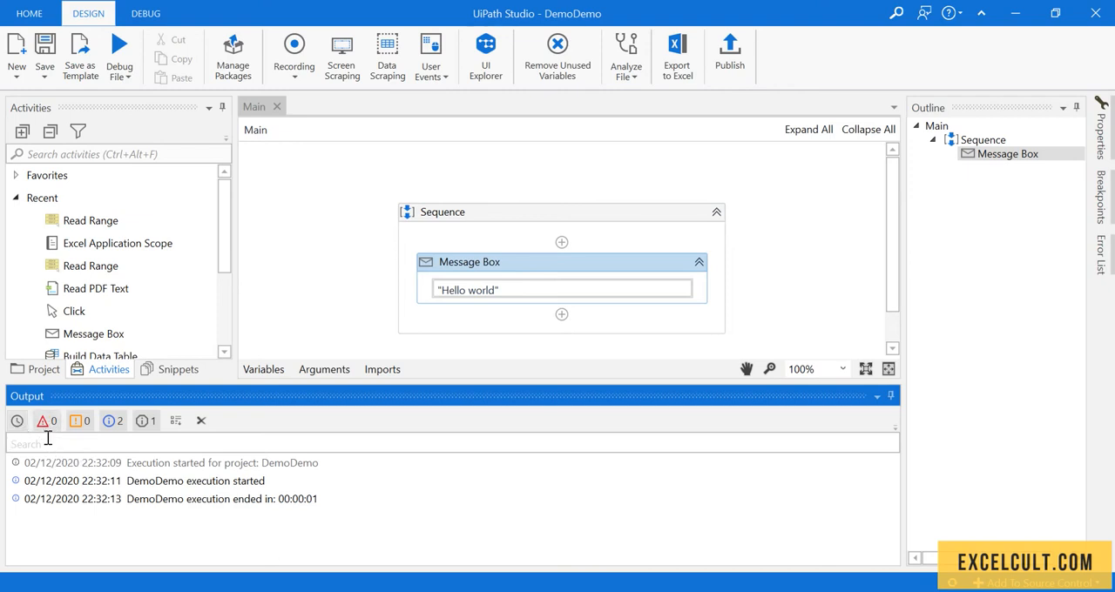
pyautogui.moveTo(44, 421)
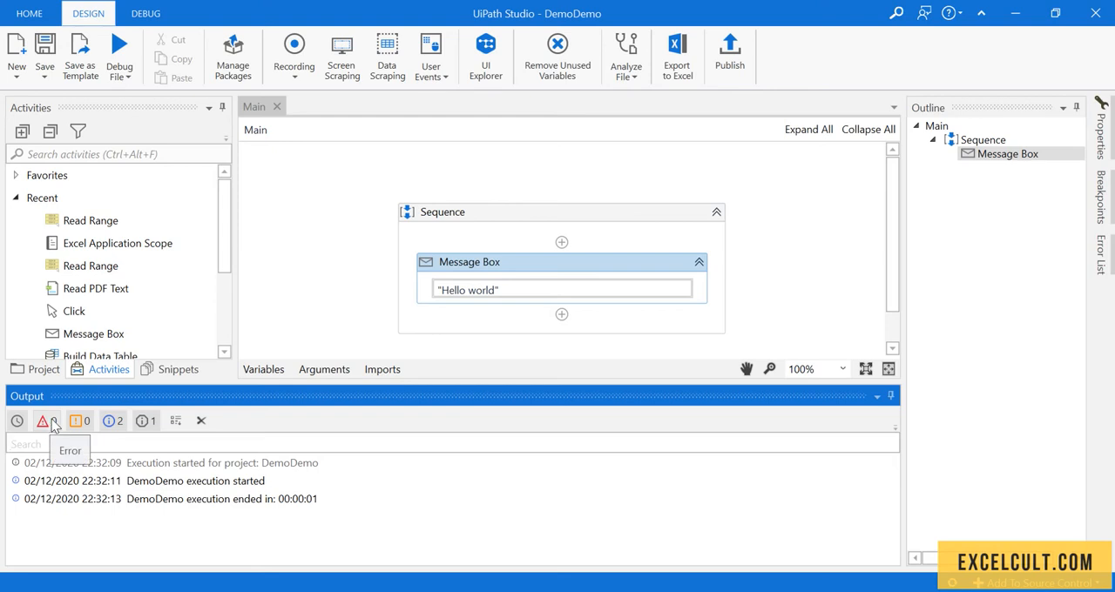
pyautogui.moveTo(78, 421)
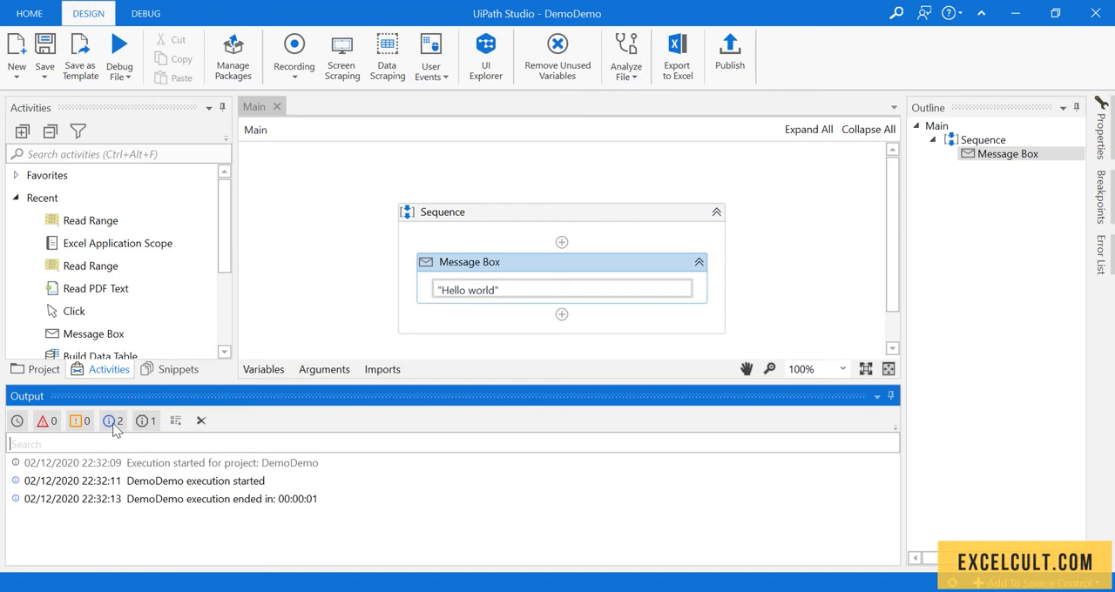
pyautogui.moveTo(108, 421)
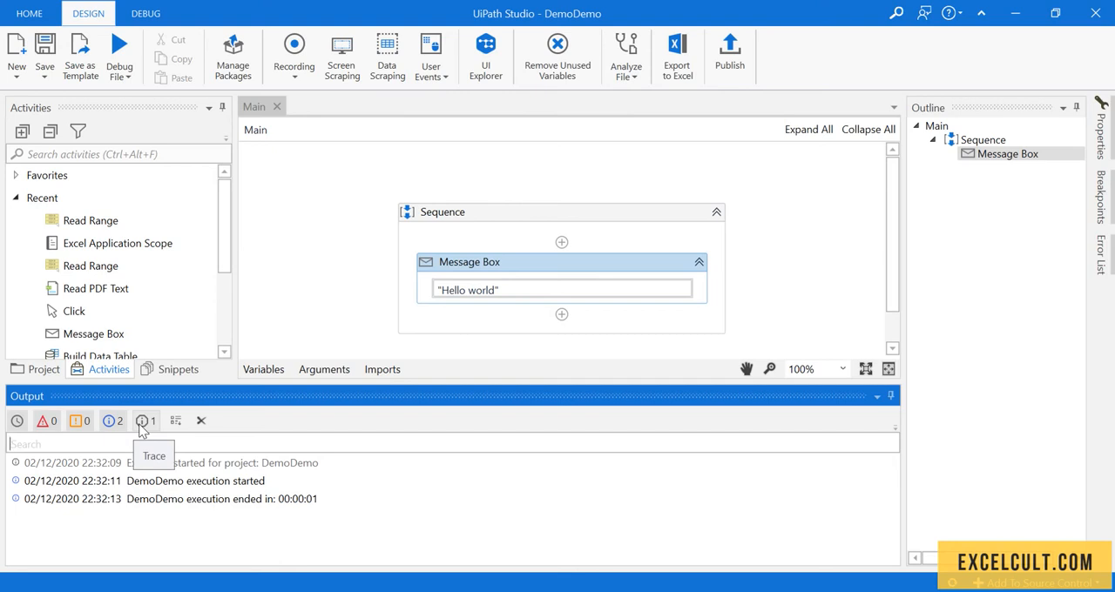
pyautogui.moveTo(176, 422)
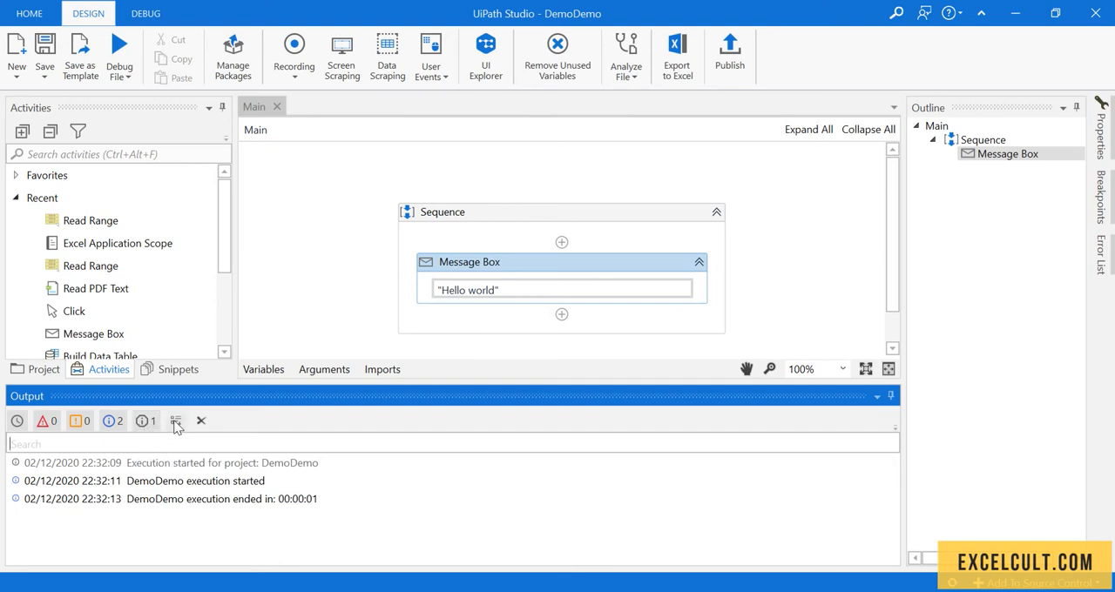
pyautogui.moveTo(176, 422)
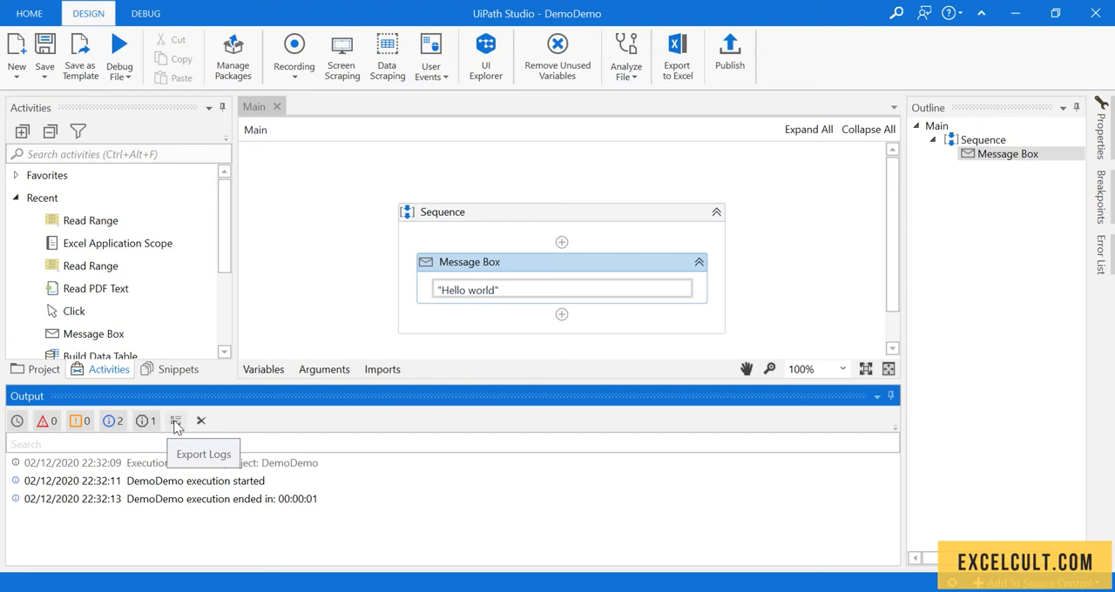
pyautogui.moveTo(201, 422)
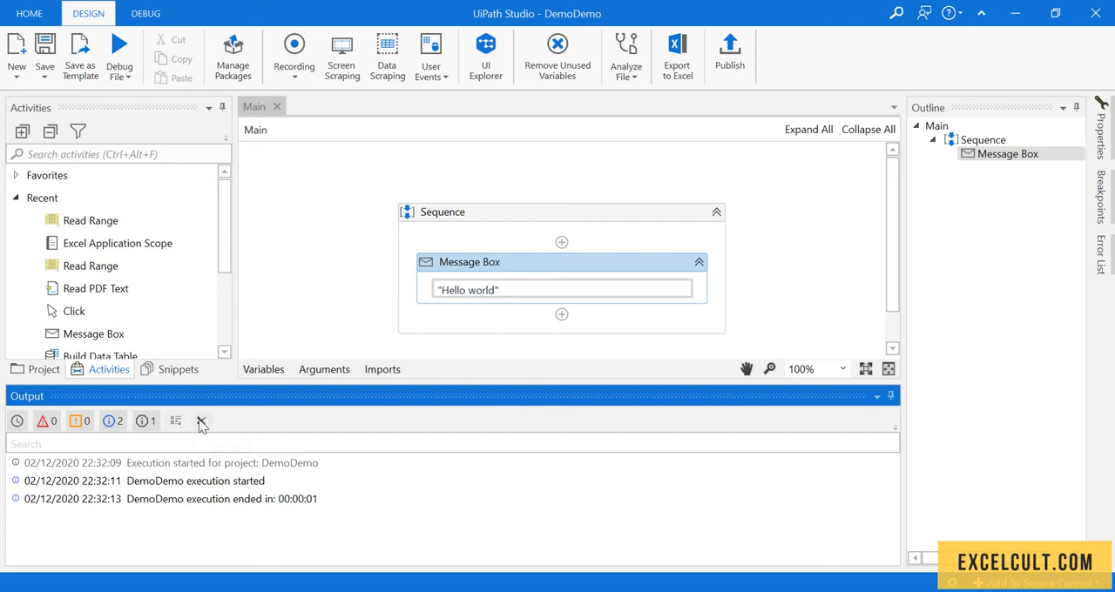
pyautogui.moveTo(200, 422)
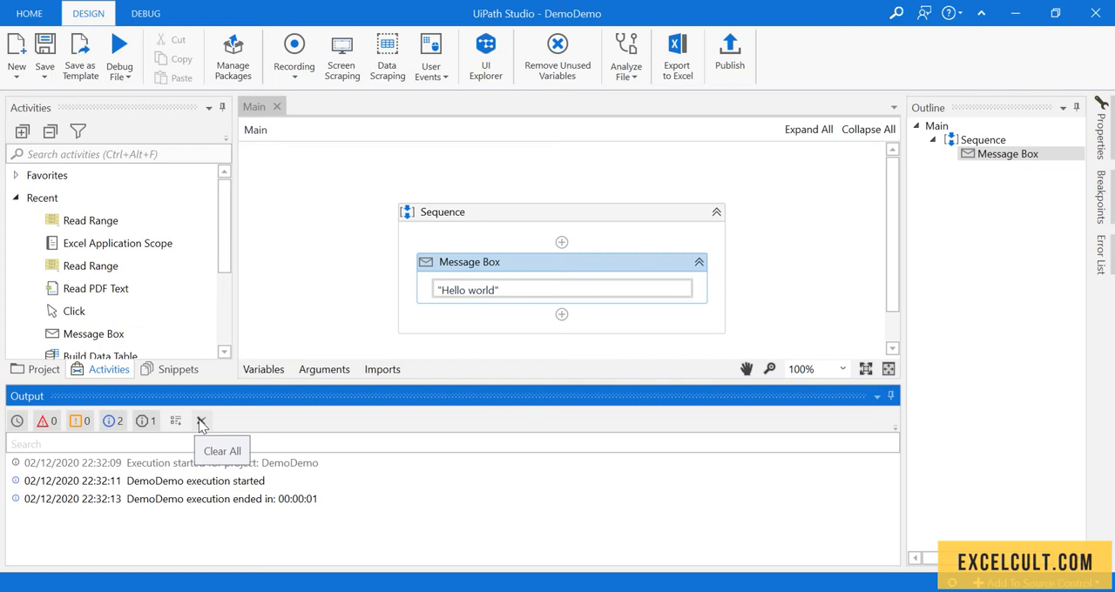
# Clear the Output log and filter the Activities panel by 'log' to find Log Message.
pyautogui.click(200, 421)
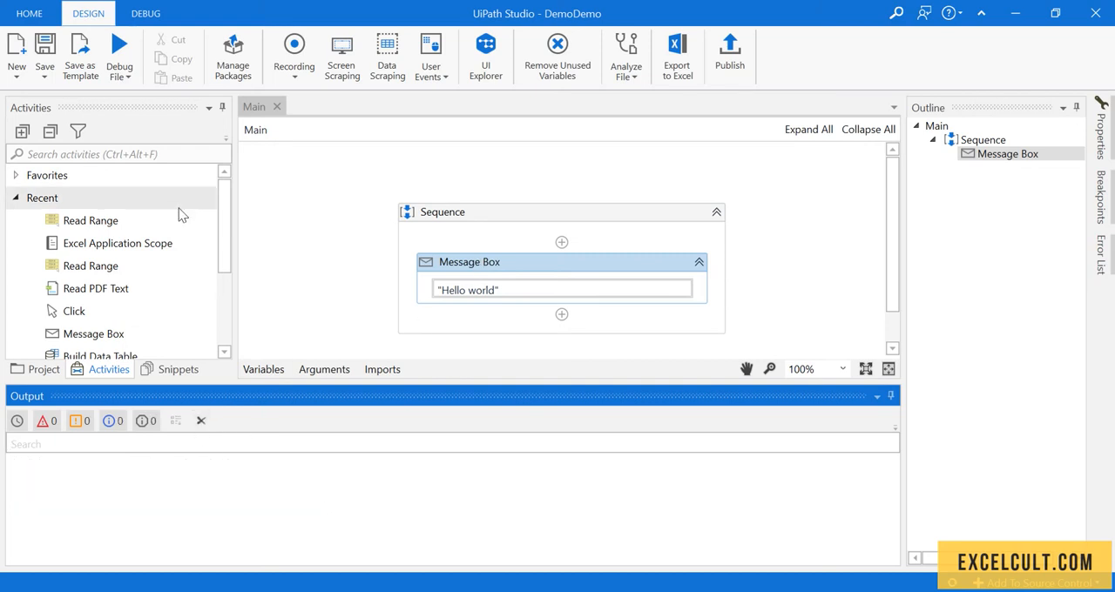
pyautogui.write('log')
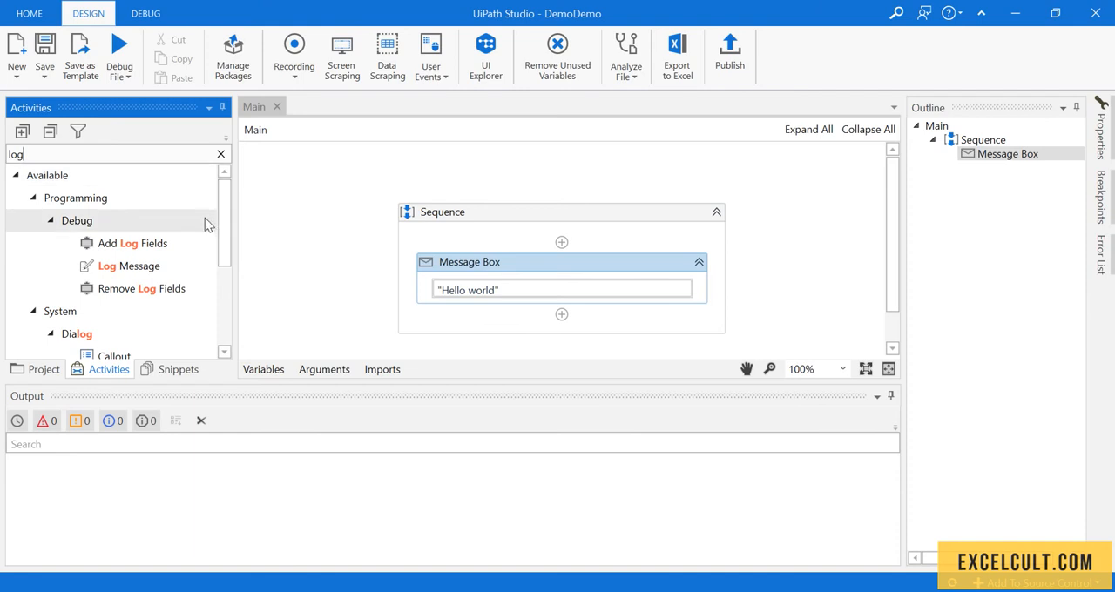
pyautogui.moveTo(190, 261)
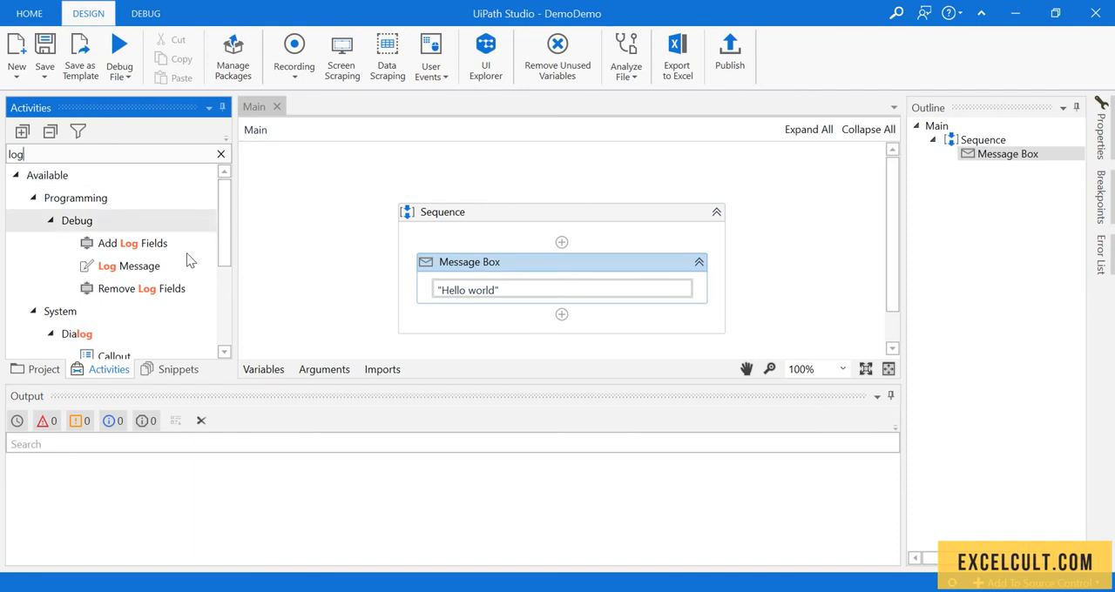
# Place a Log Message below the Message Box, level Warn, message "I'm the warning!!!".
pyautogui.moveTo(131, 265); pyautogui.dragTo(537, 273)
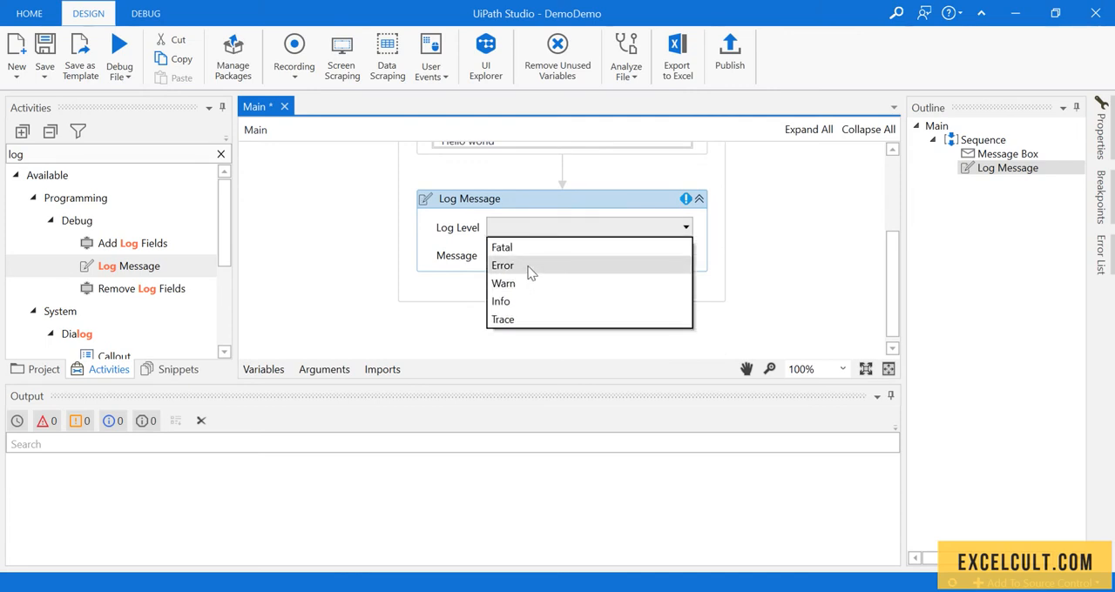
pyautogui.moveTo(526, 307)
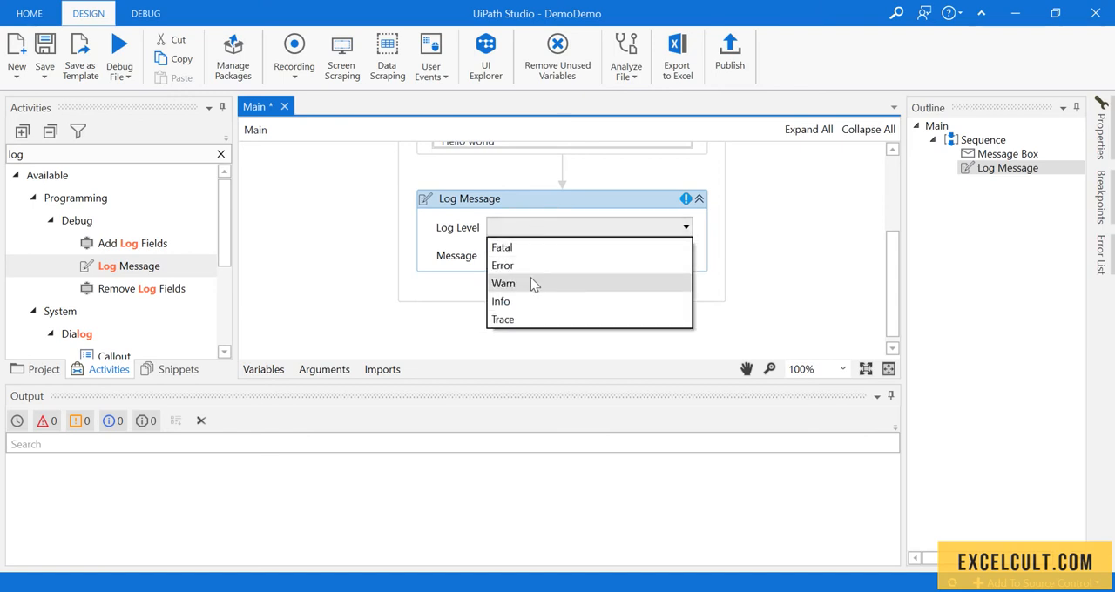
pyautogui.click(503, 282)
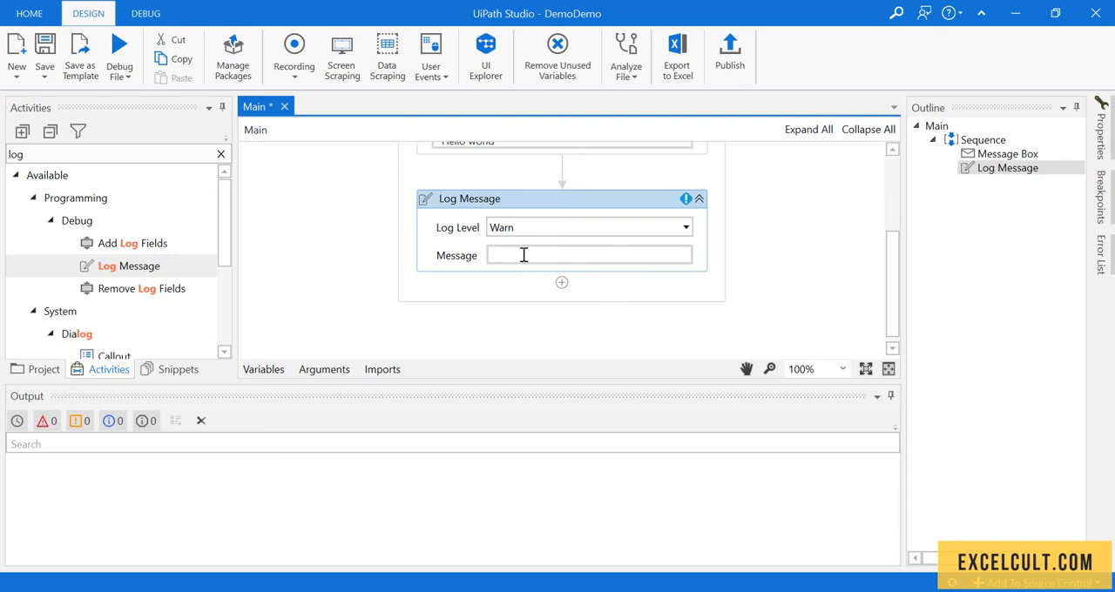
pyautogui.write('"r')
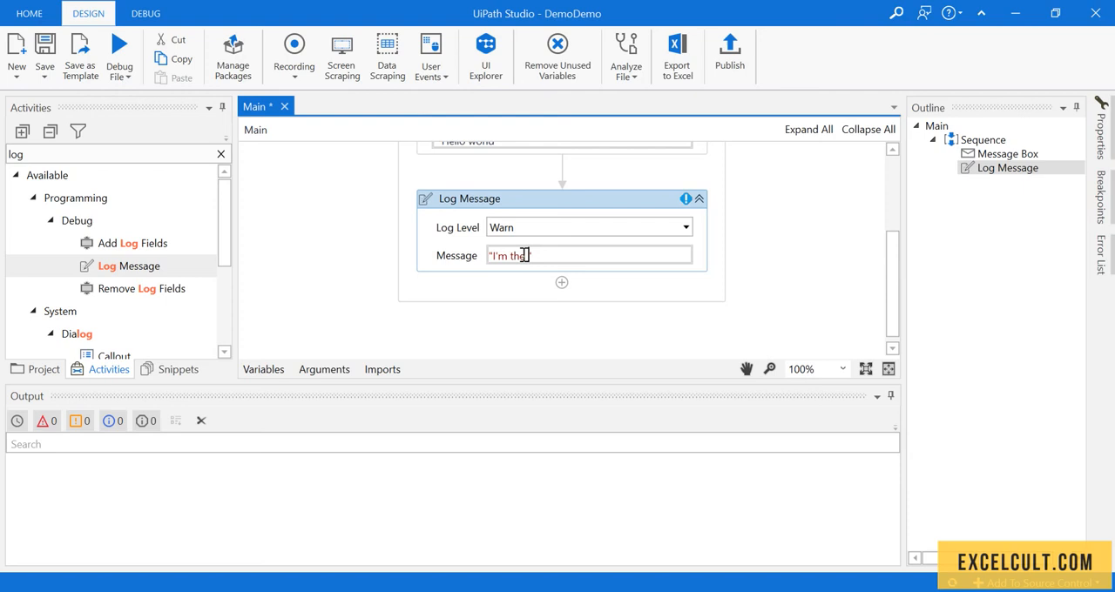
pyautogui.write('warning')
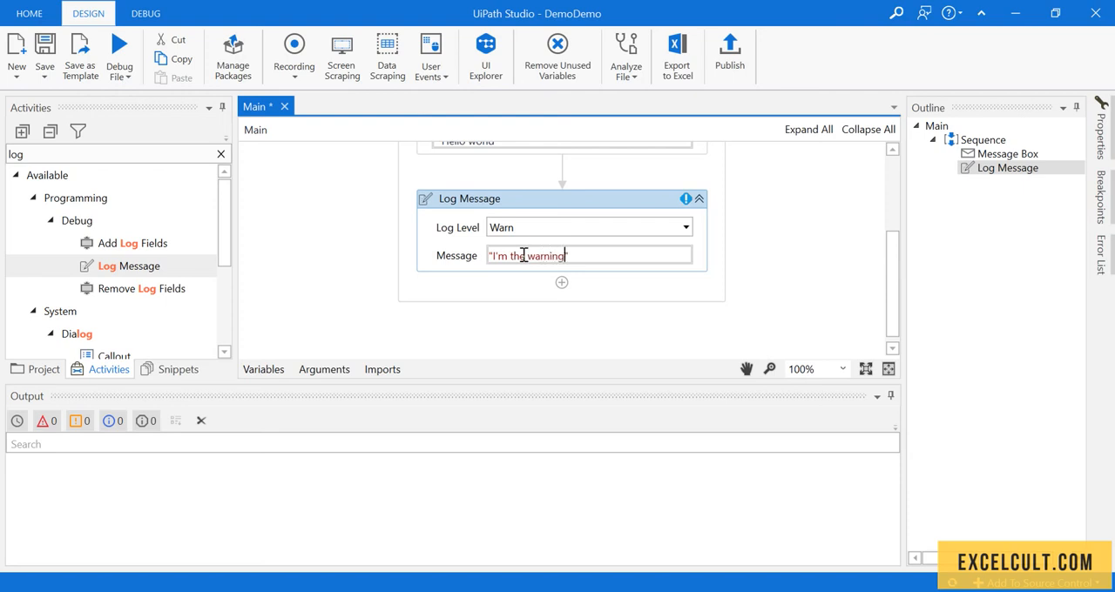
pyautogui.write('!!!')
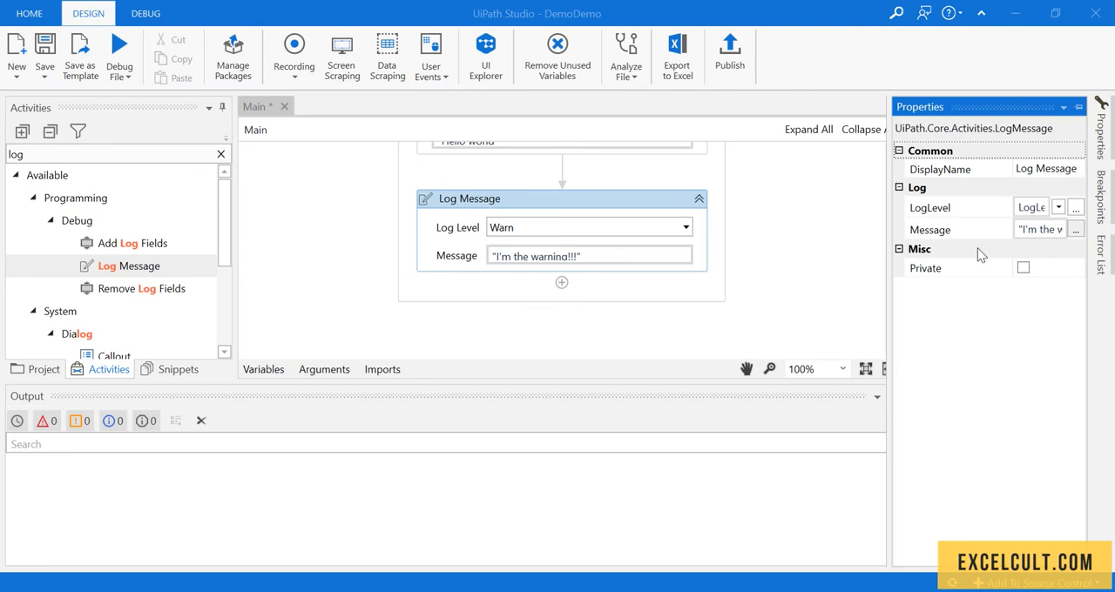
pyautogui.moveTo(568, 207)
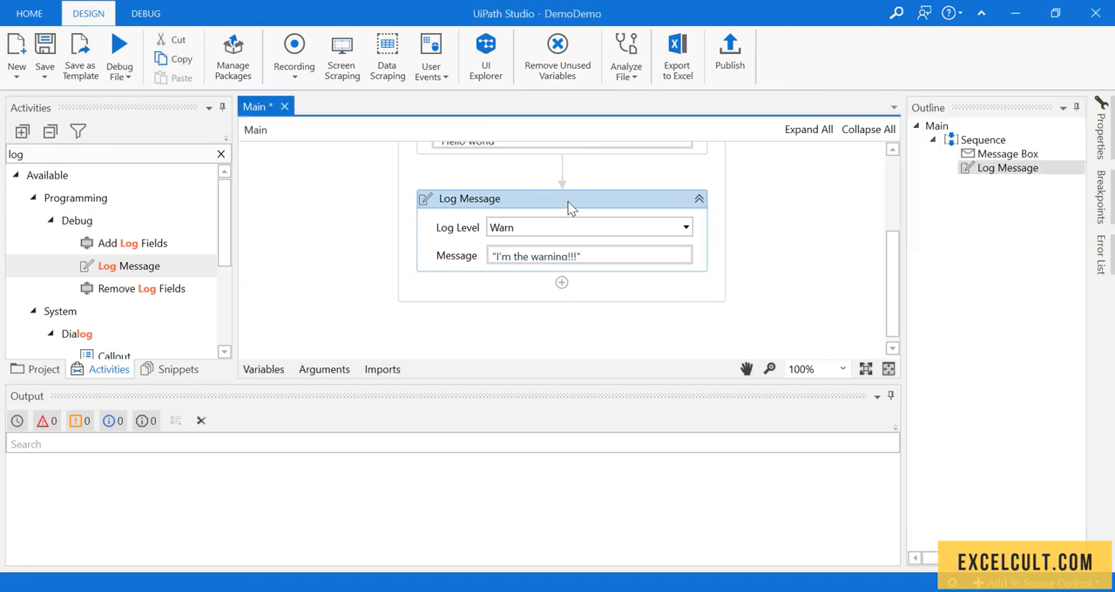
pyautogui.moveTo(561, 262)
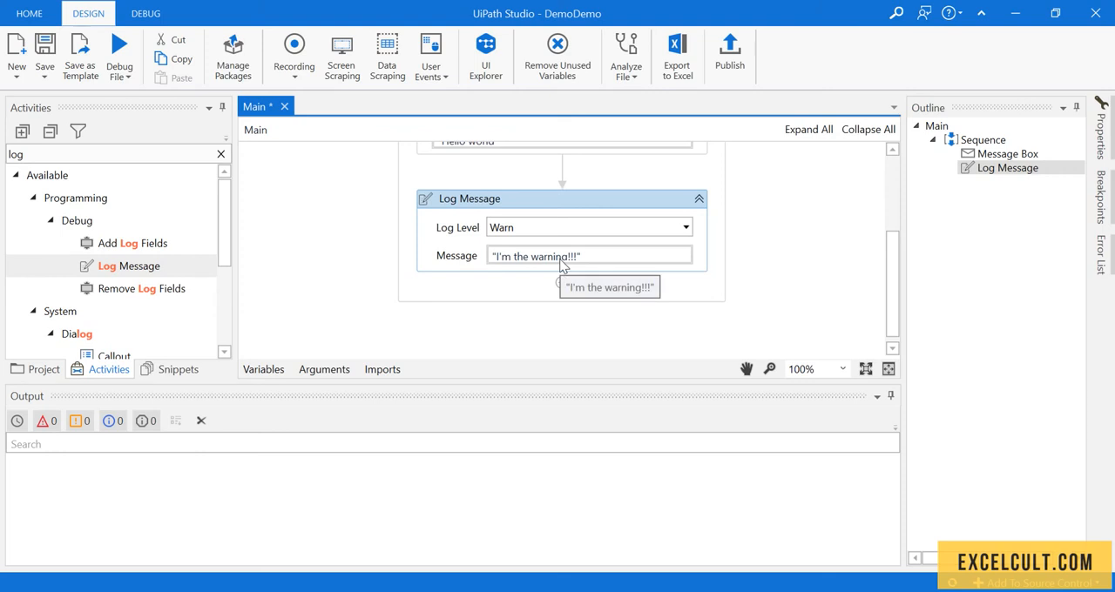
# Keep the log level at Warn and save all open workflow files.
pyautogui.click(686, 227)
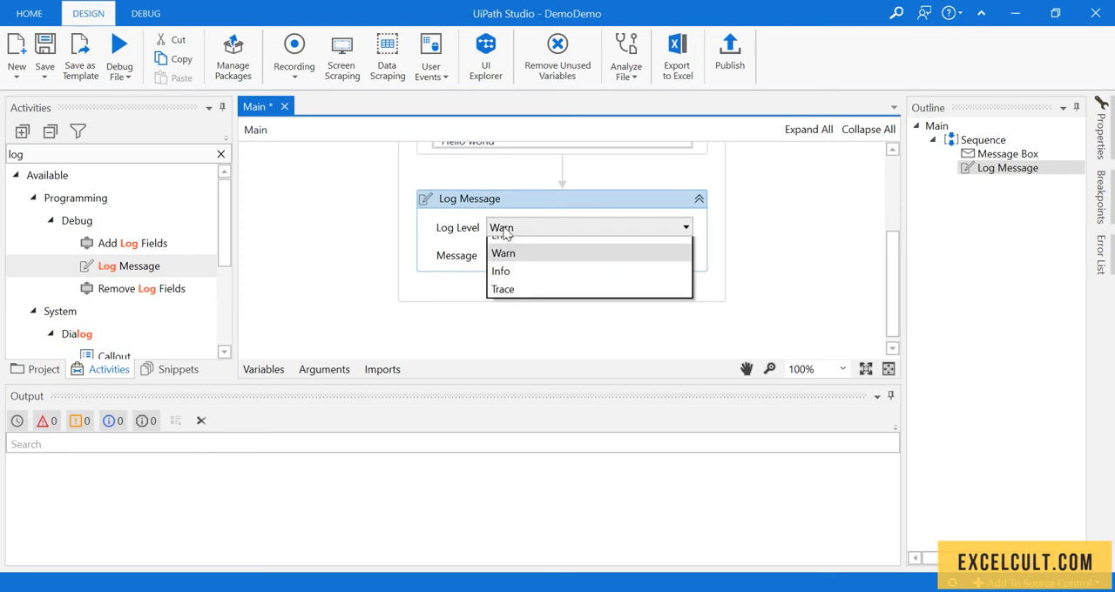
pyautogui.click(503, 253)
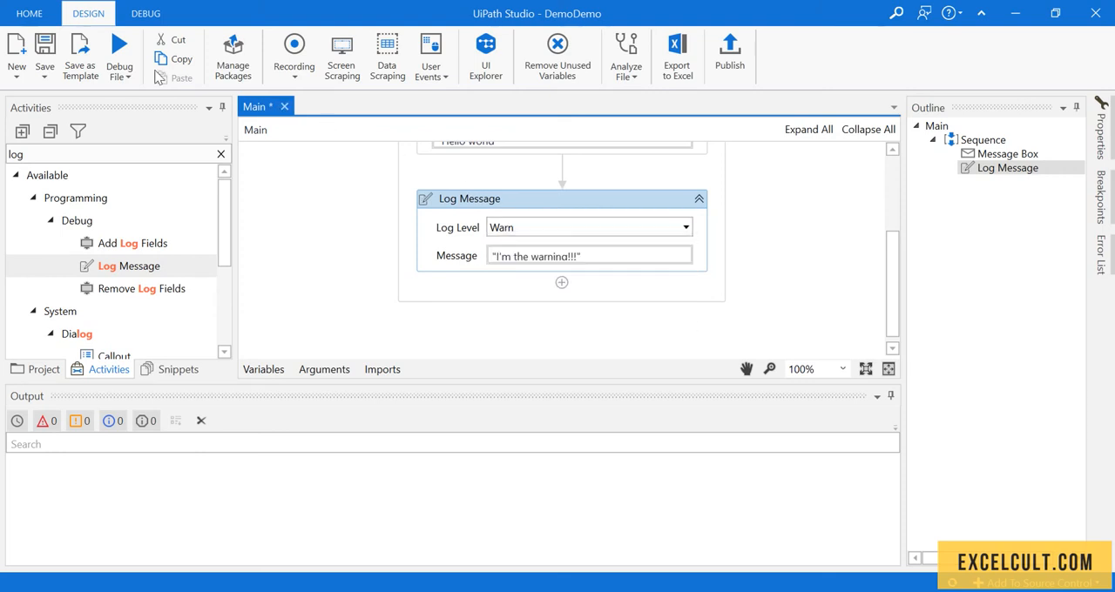
pyautogui.click(44, 49)
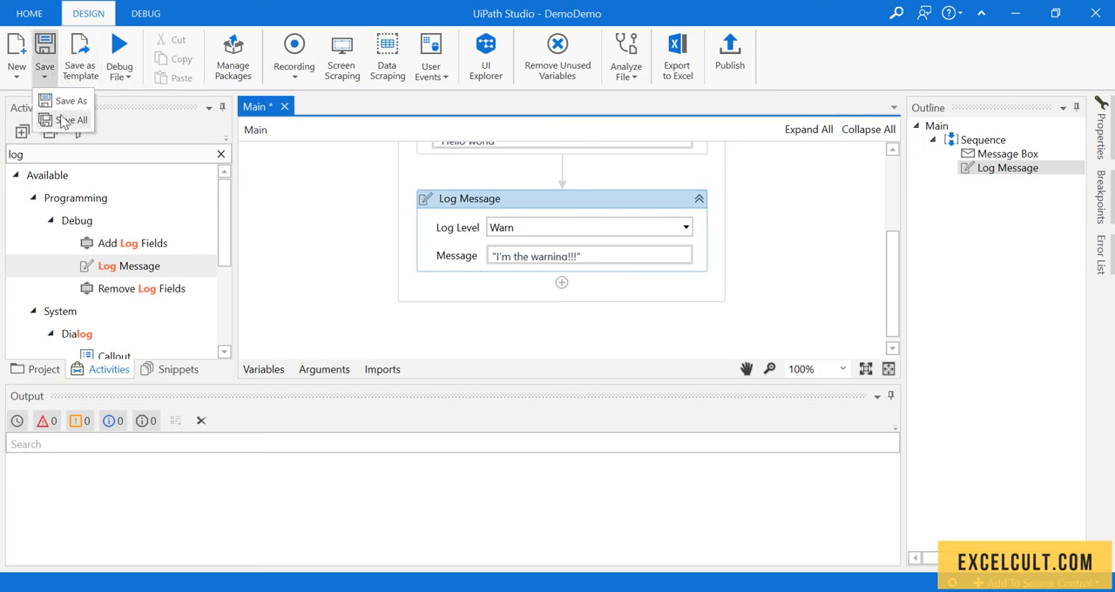
pyautogui.click(120, 56)
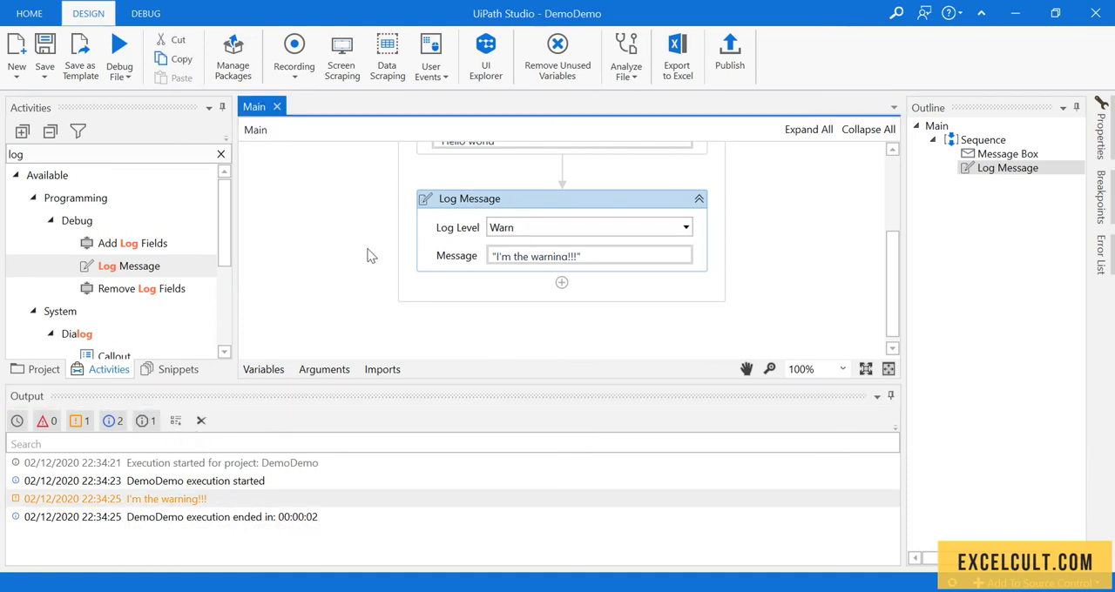
# Hide warning entries from the Output log after the run.
pyautogui.click(80, 421)
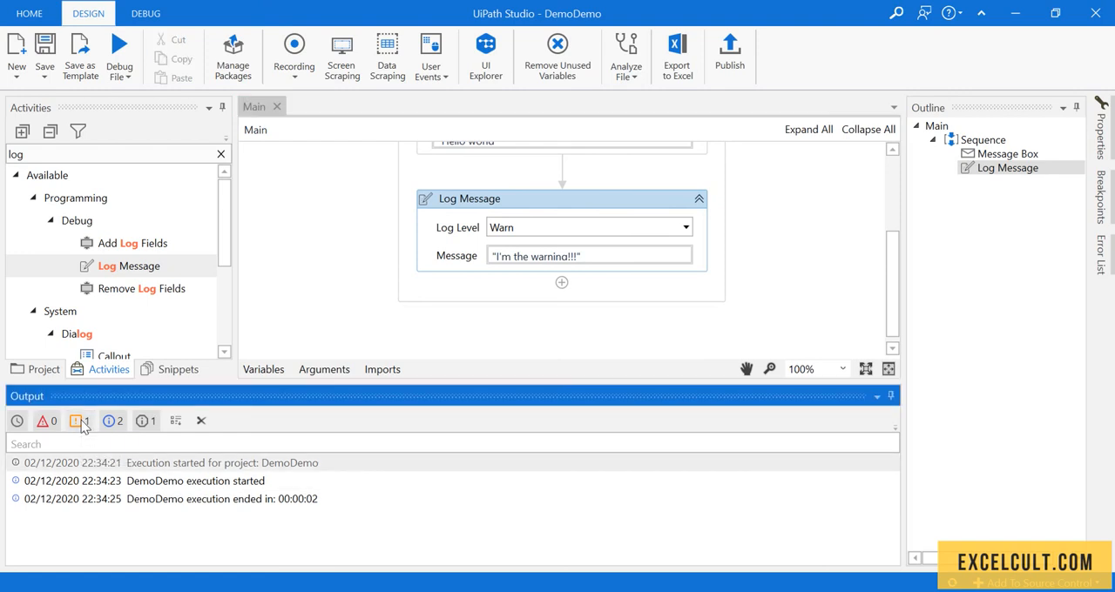
pyautogui.moveTo(80, 421)
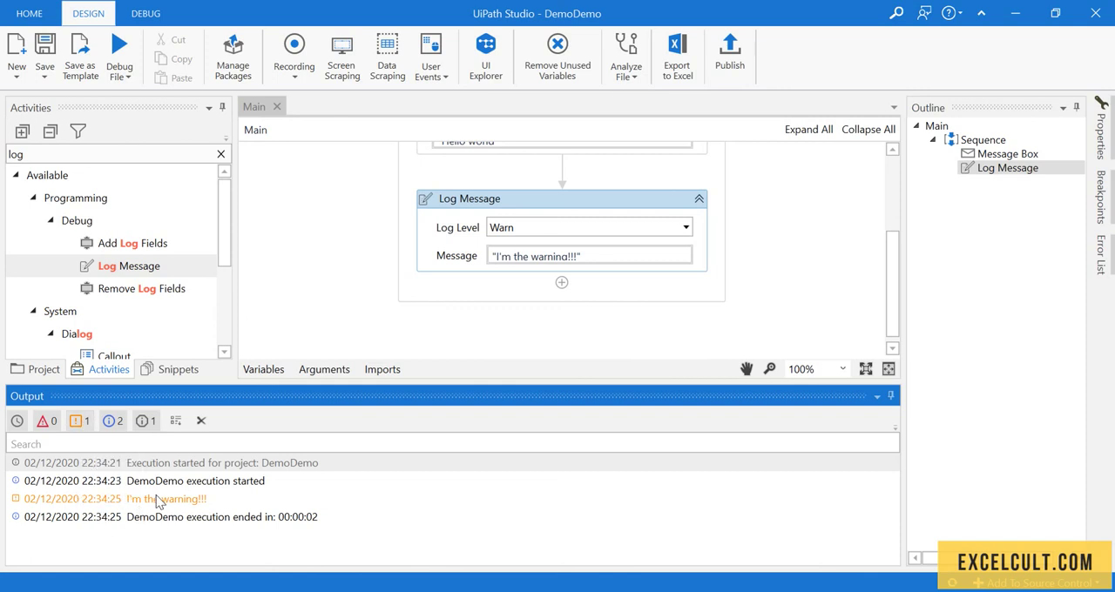
pyautogui.moveTo(146, 422)
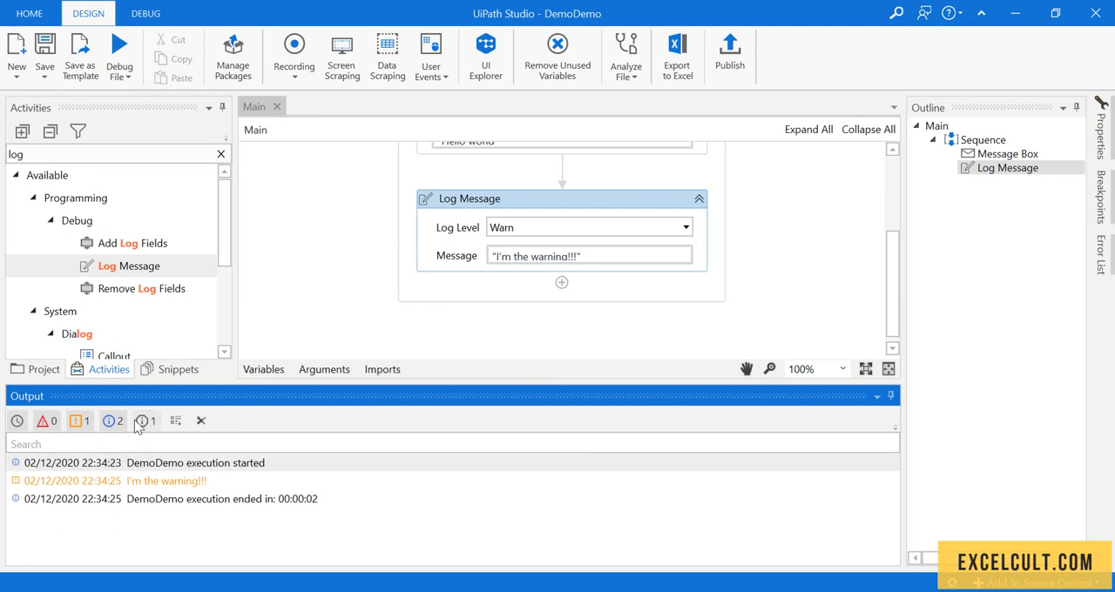
pyautogui.moveTo(108, 422)
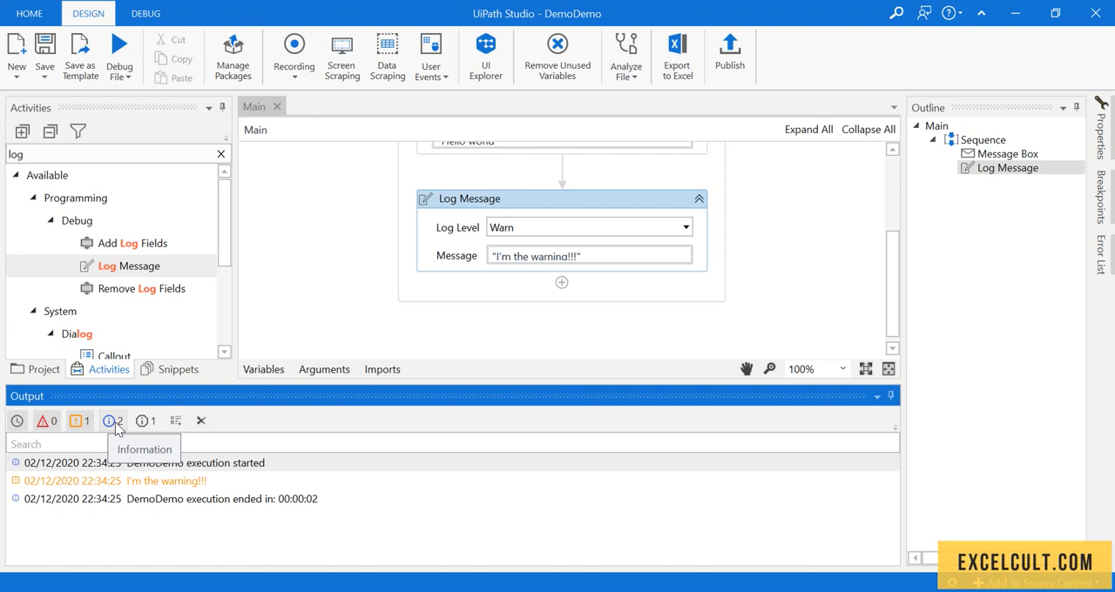
pyautogui.moveTo(109, 432)
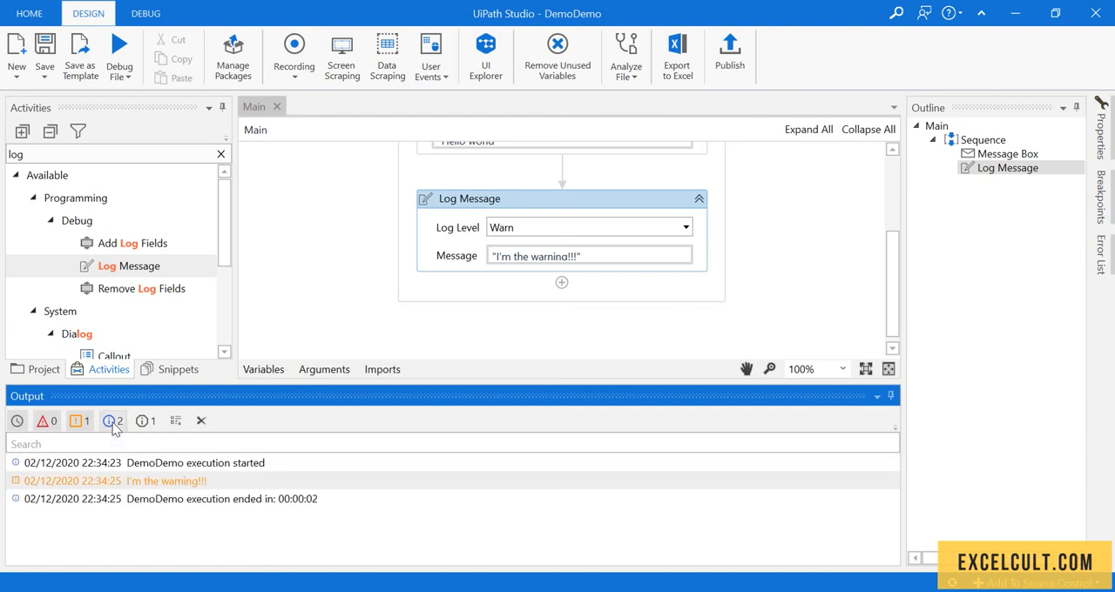
pyautogui.moveTo(147, 433)
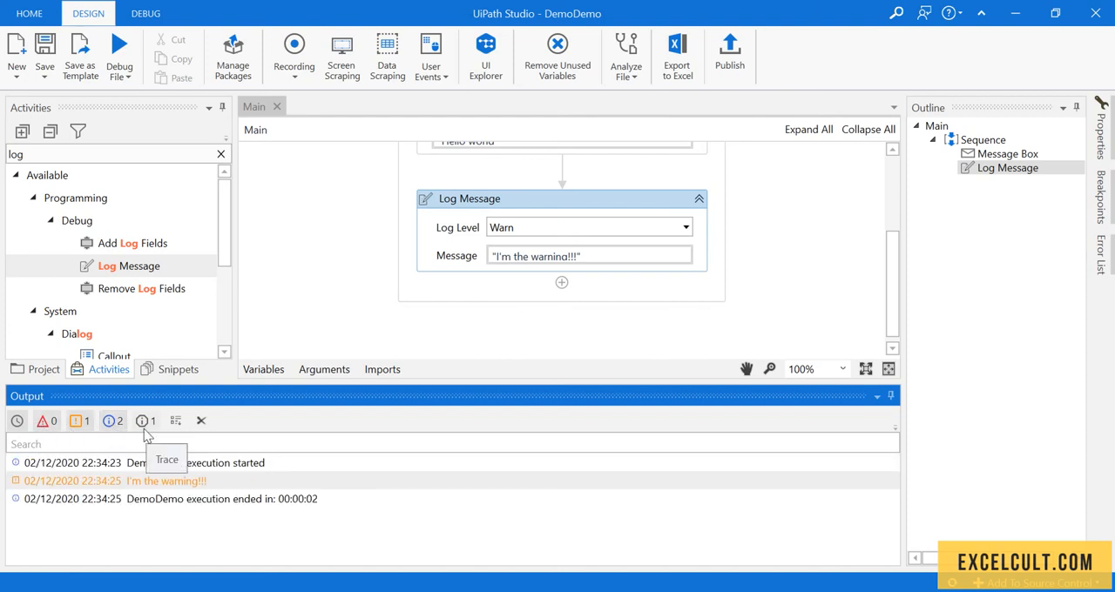